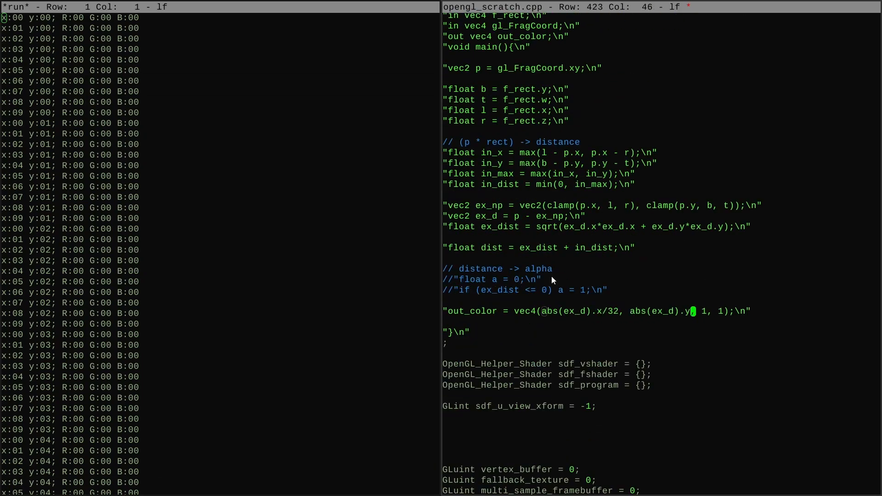
Step: Rebuild and run opengl_scratch.exe so the TITLE ME window shows the rectangle and bar output
scroll("up", 3)
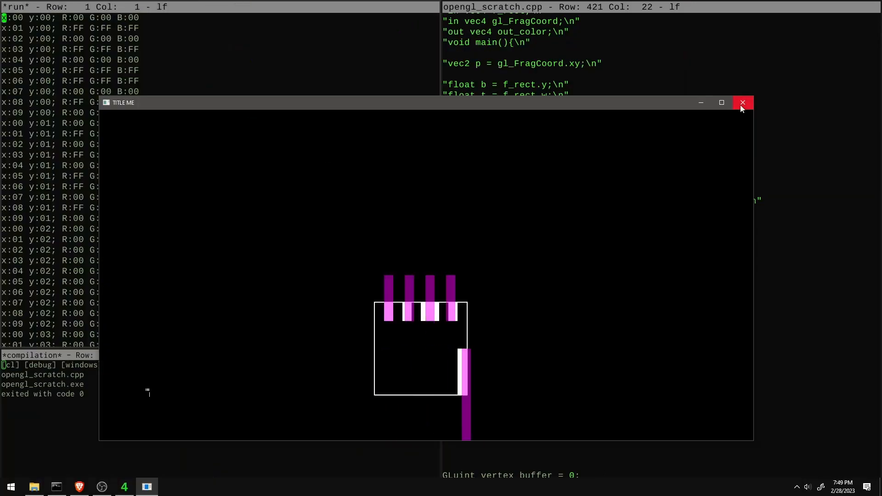
Step: Close the TITLE ME test window and return to the opengl_scratch.cpp shader source
left_click(743, 102)
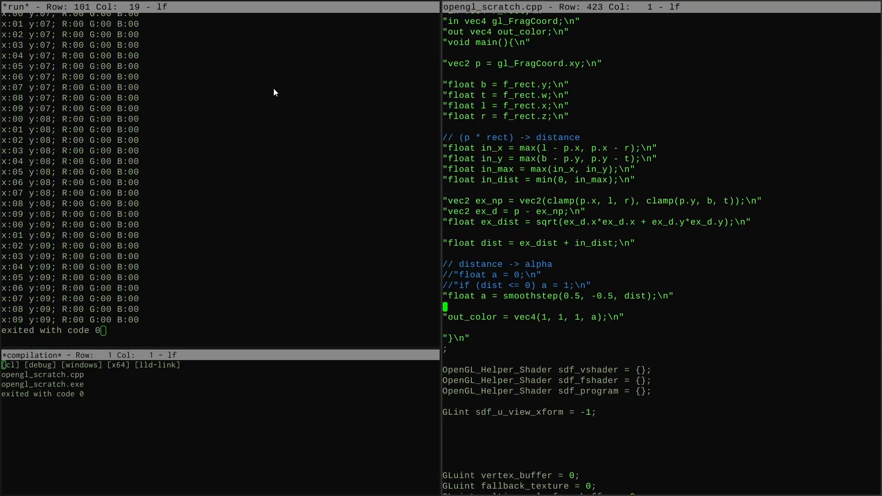
left_click(10, 486)
type("F32 min_radius")
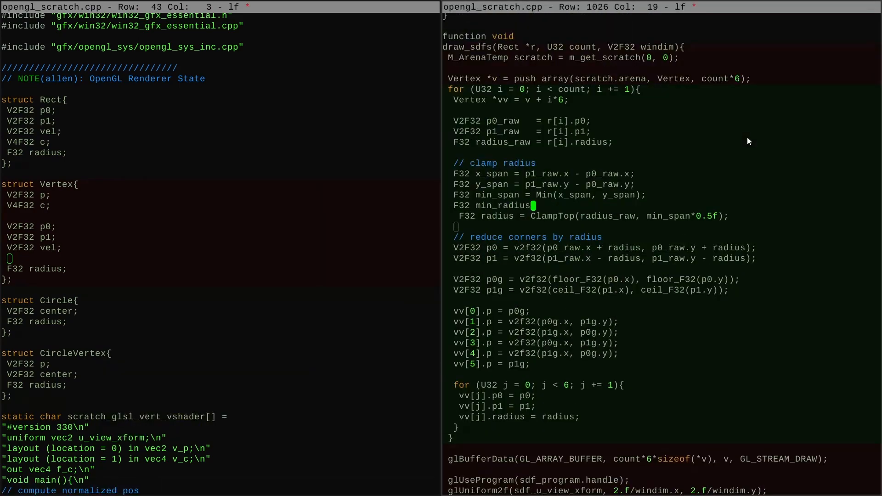
Step: Add fill_test_rects_from_circles and call it inside an #if SDF_CIRCLE_GEOMETRY block
left_click(158, 15)
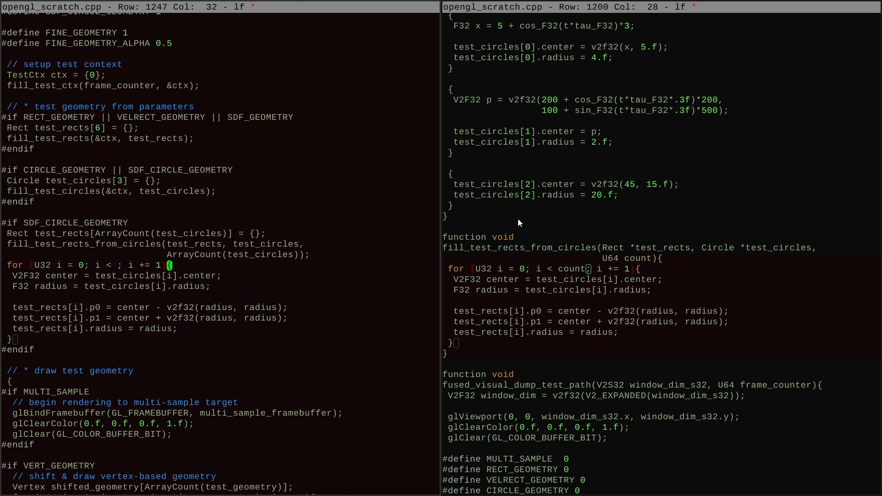
Step: Add shift_circle_geometry and route SDF_CIRCLE_GEOMETRY through the shifted rectangles and SDF drawing path
scroll("down", 3)
type("shift_circle_geometry(sh);")
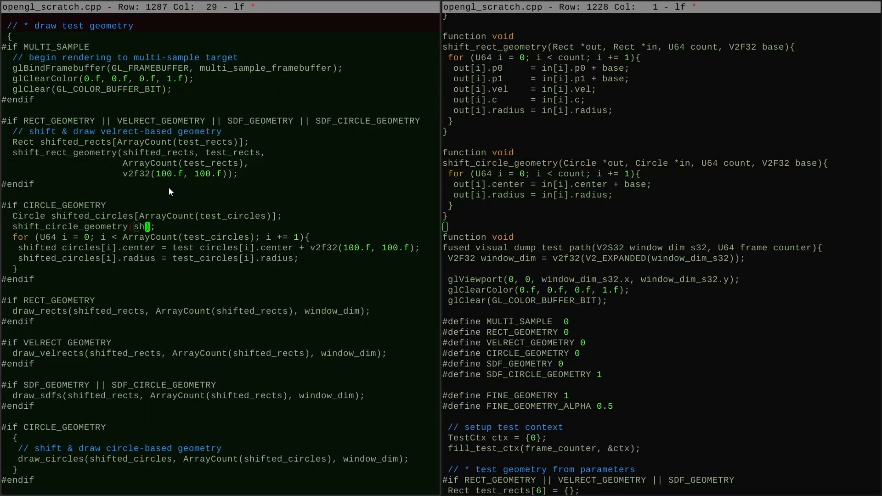
scroll("down", 3)
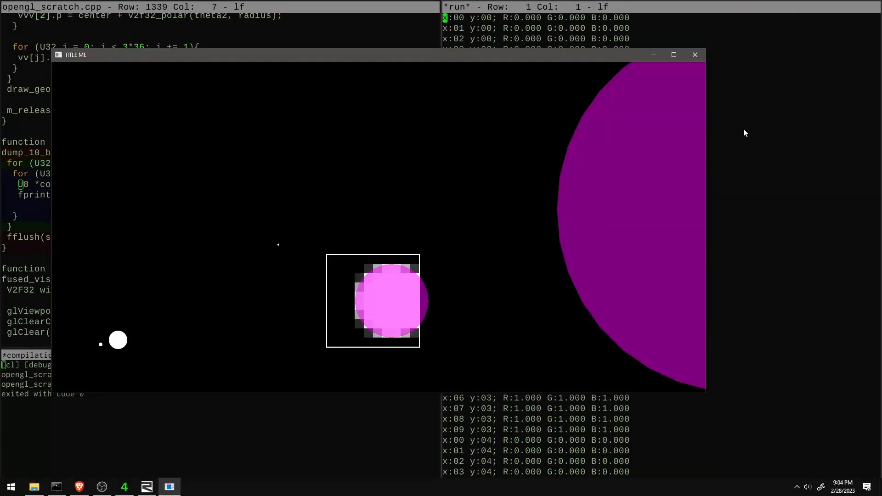
Step: Close the TITLE ME window and return to the new compare_pixel_coverage_circle_and_sdf_circle function
left_click(695, 55)
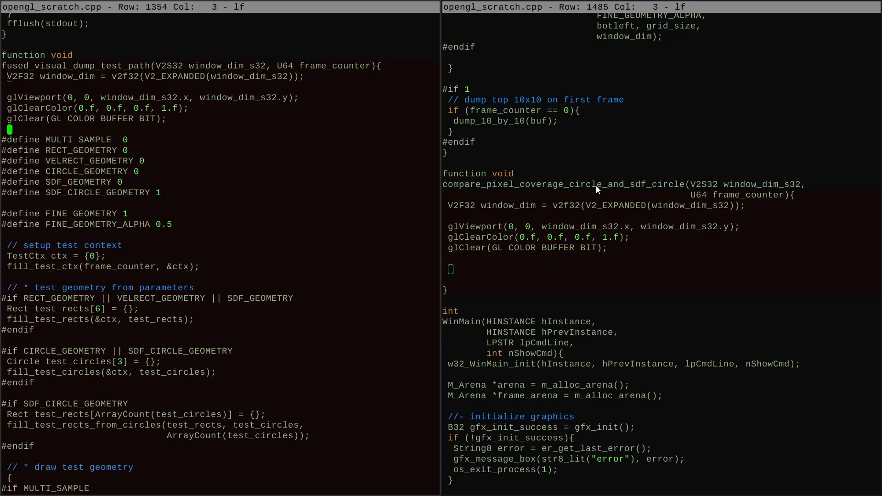
Step: Fill in compare_pixel_coverage_circle_and_sdf_circle, rebuild and run to show both circles with a difference box
scroll("down", 3)
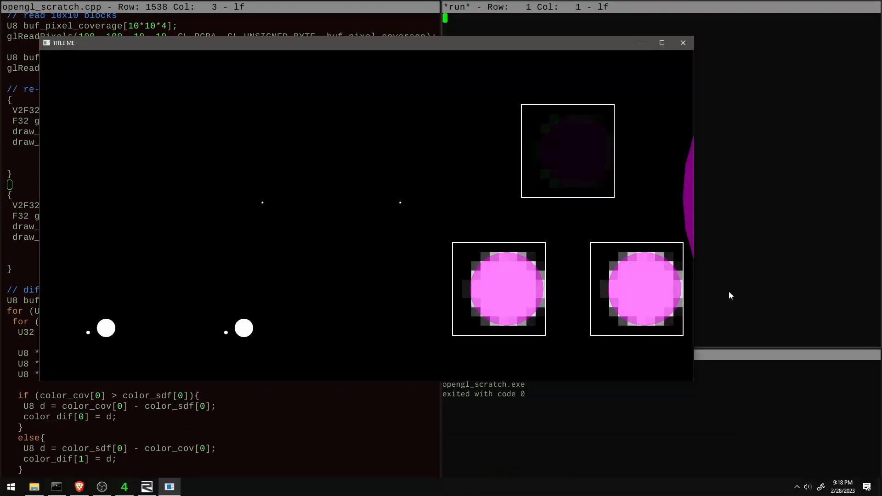
Step: Adjust the circle comparison code, rebuild and rerun so both translucent circles extend past their boxes
left_click(682, 42)
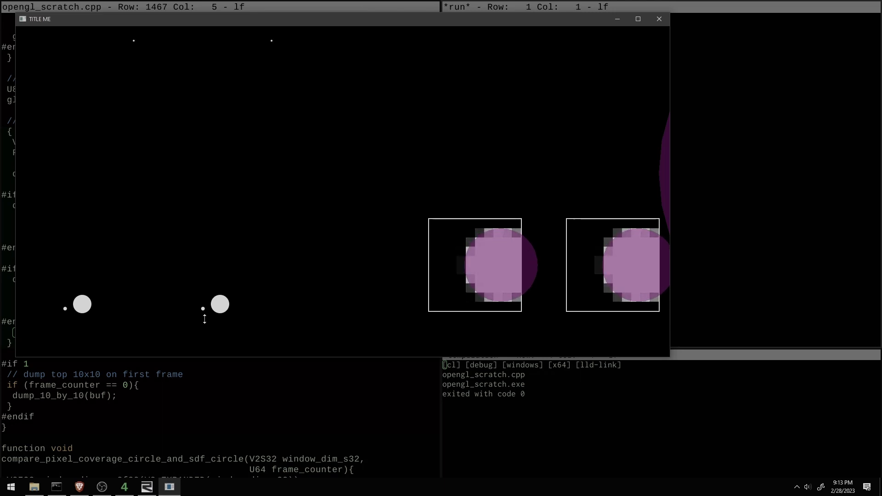
mouse_move(64, 325)
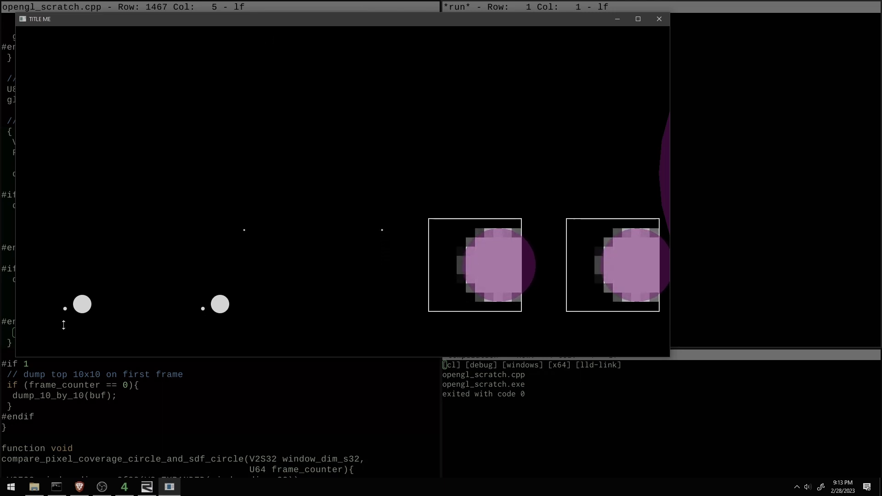